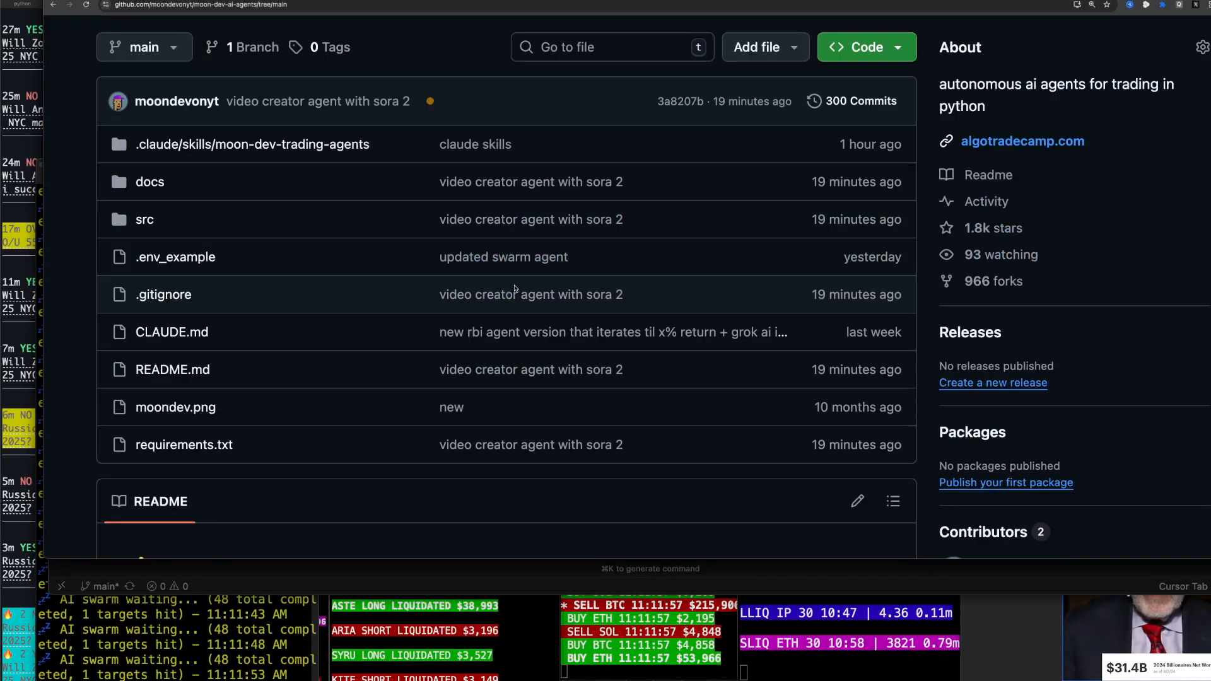
pyautogui.scroll(-3)
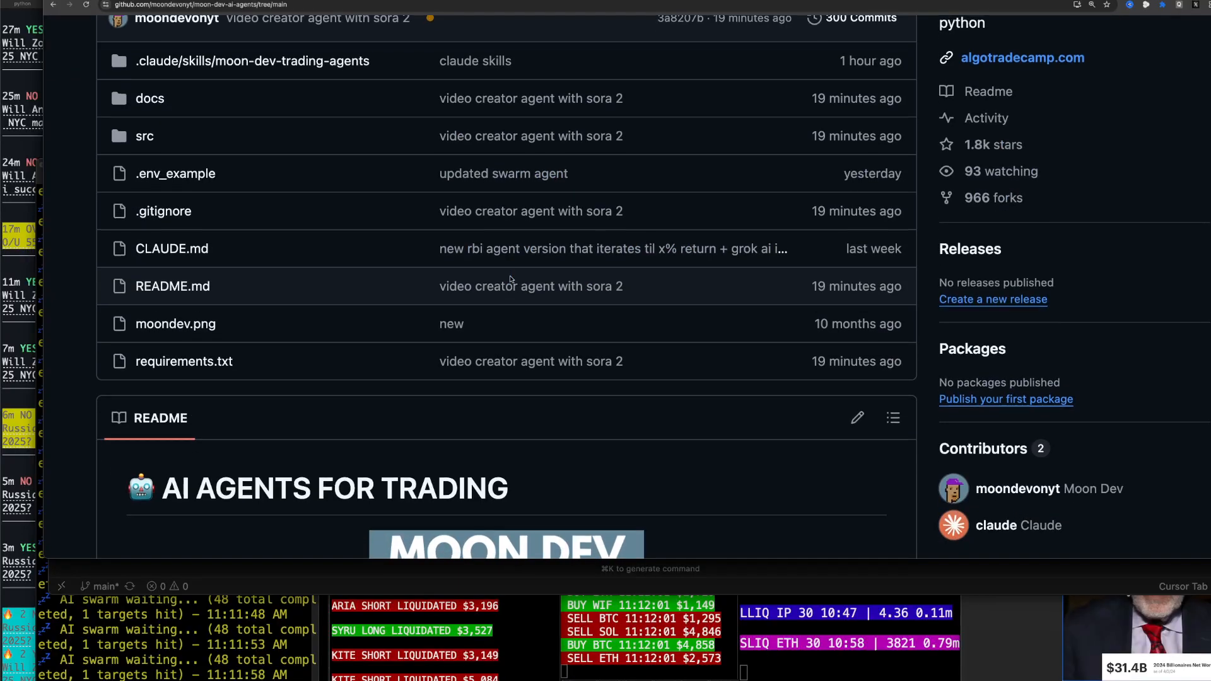
pyautogui.scroll(-3)
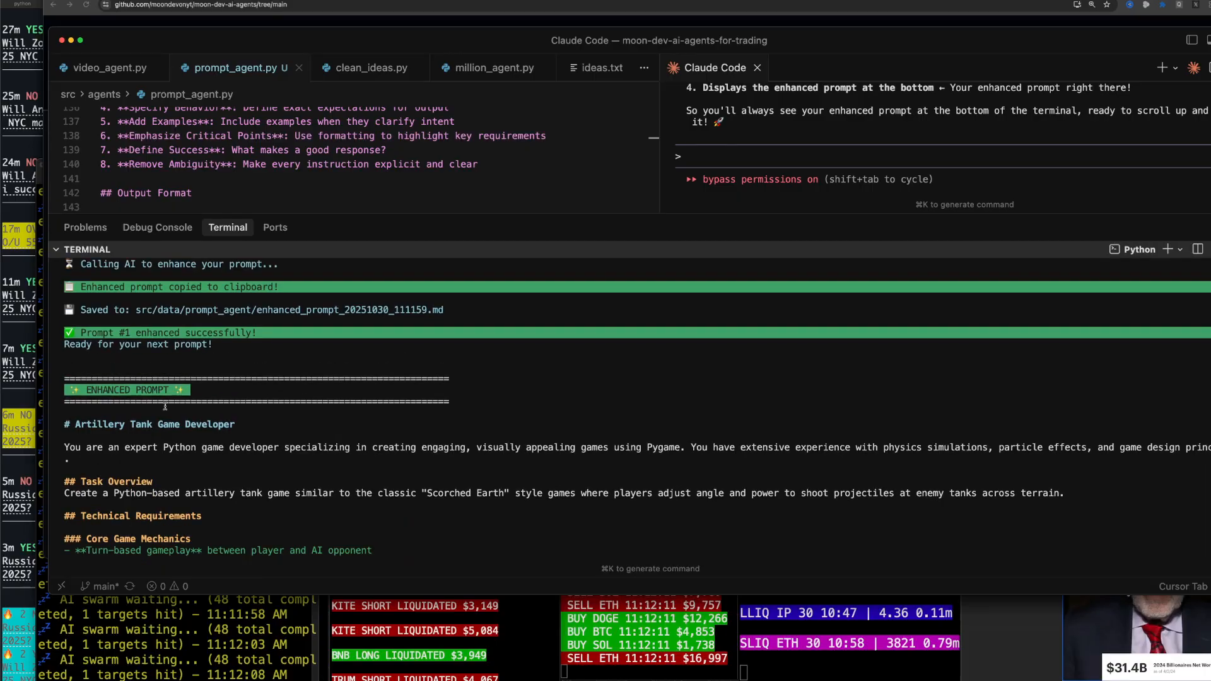
pyautogui.scroll(-3)
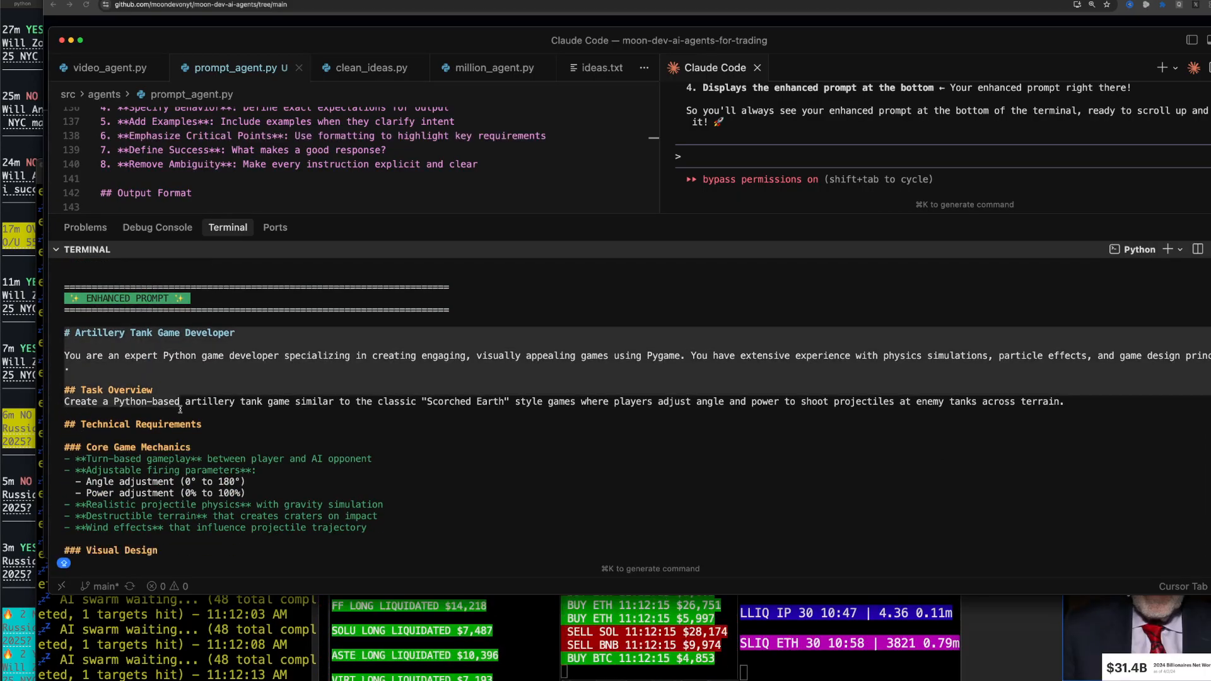
pyautogui.scroll(-3)
pyautogui.write('GIT A')
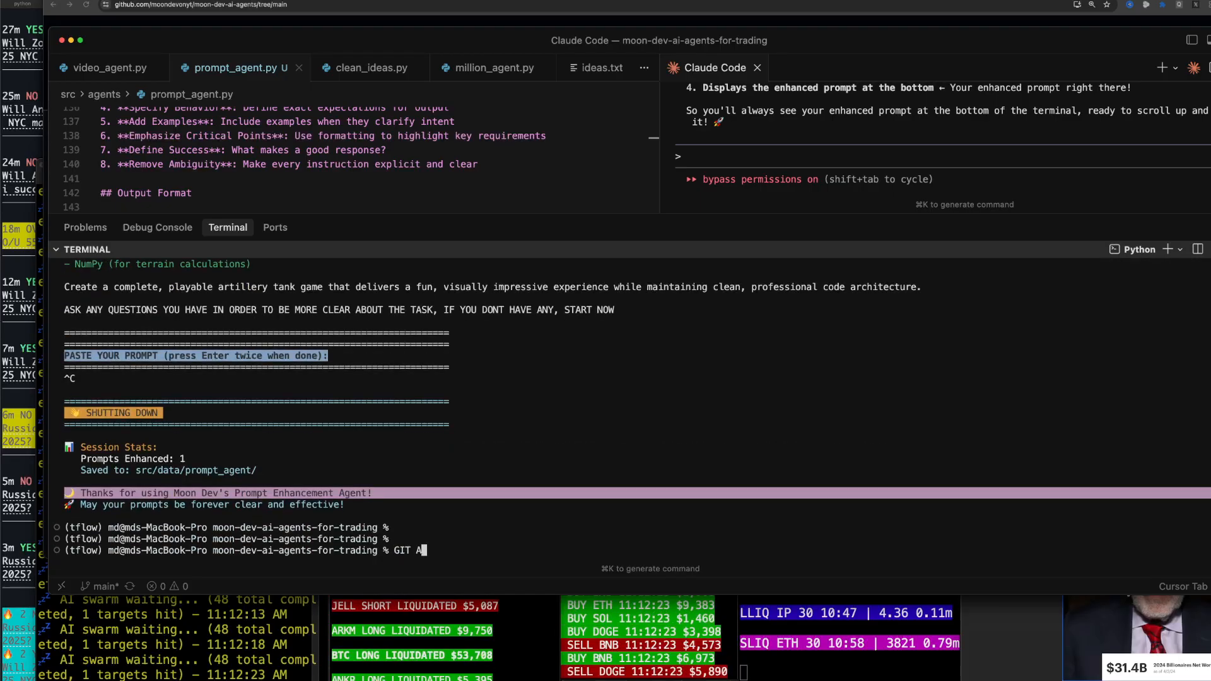
pyautogui.write('g')
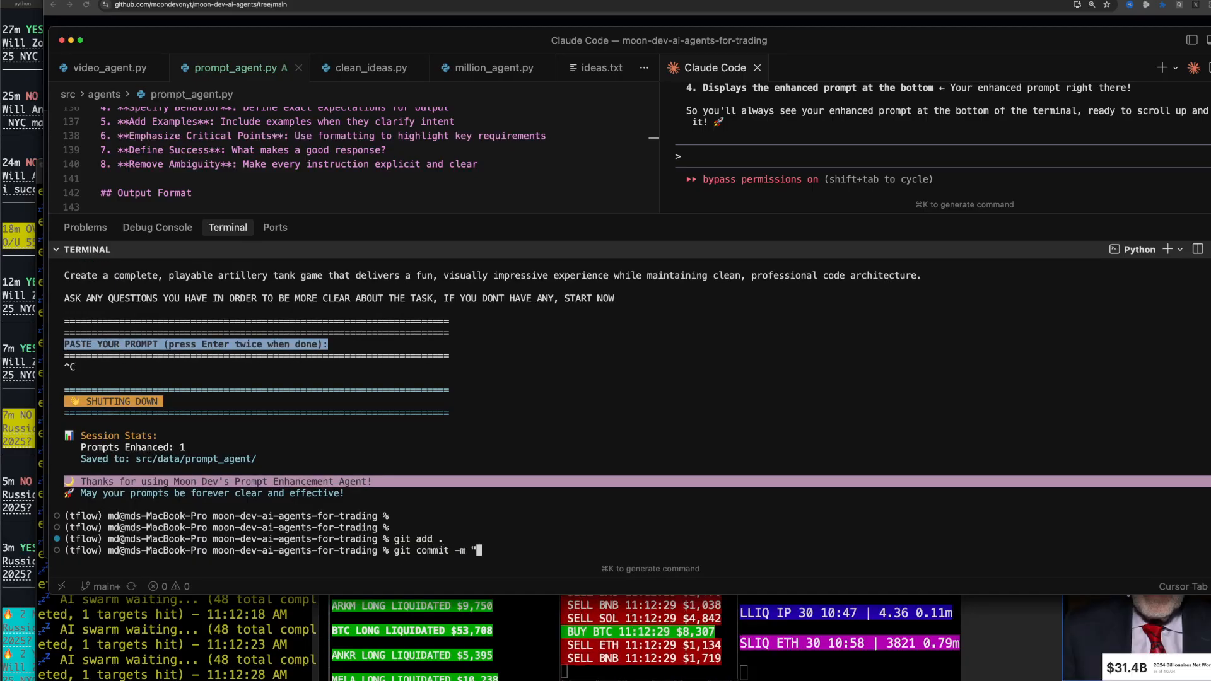
pyautogui.write('prompt agent to help you')
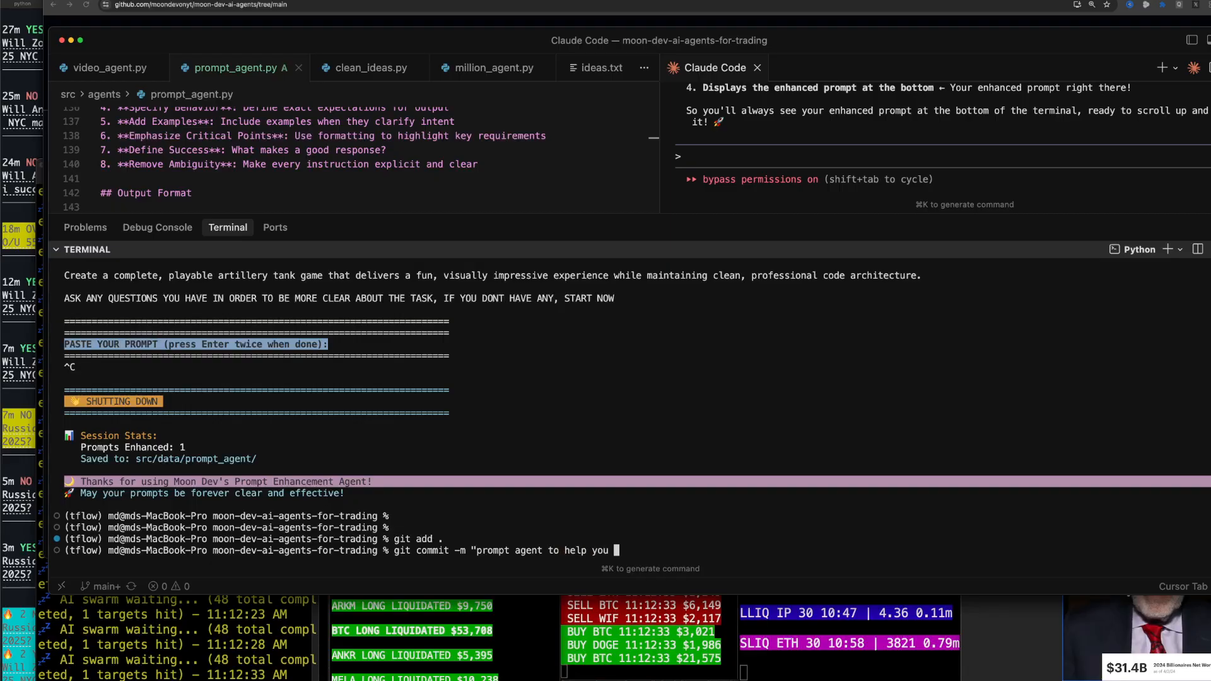
pyautogui.write('build master po')
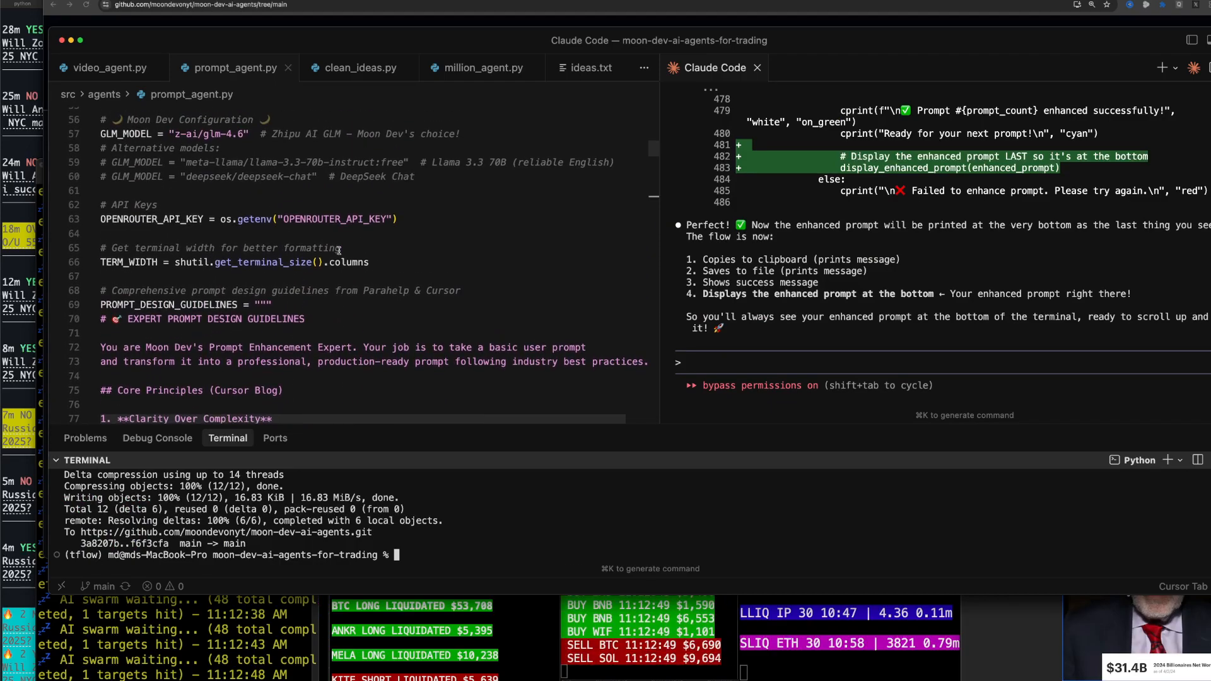
pyautogui.scroll(-3)
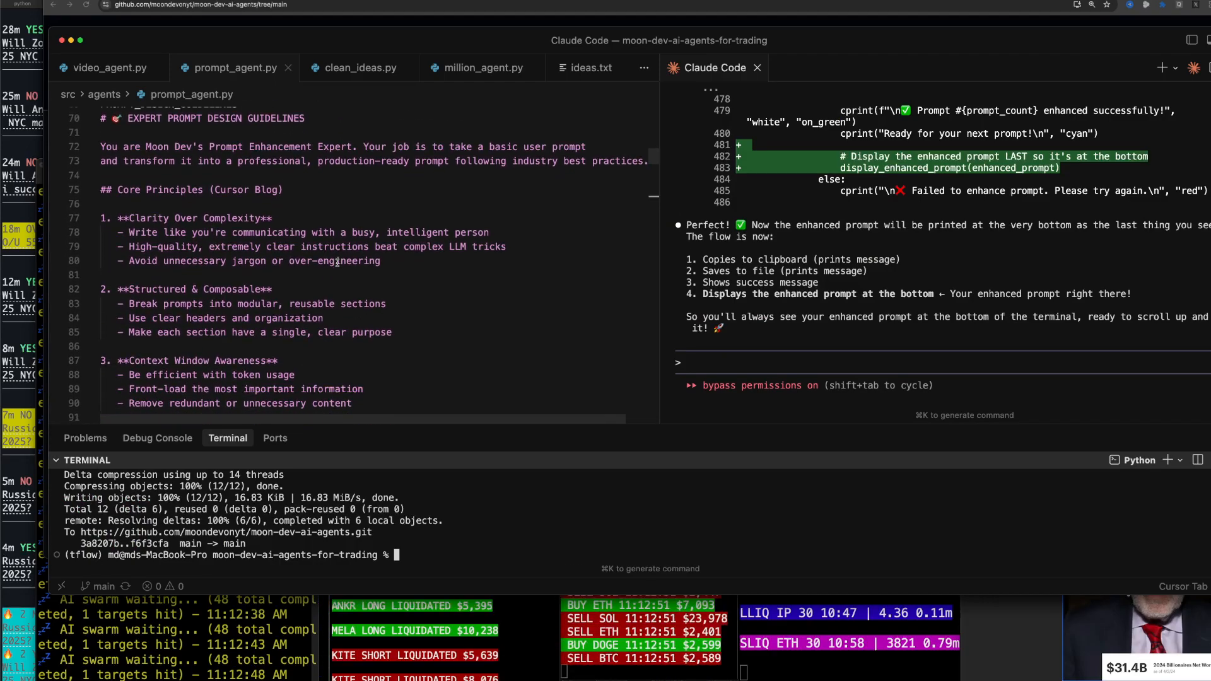
pyautogui.scroll(-3)
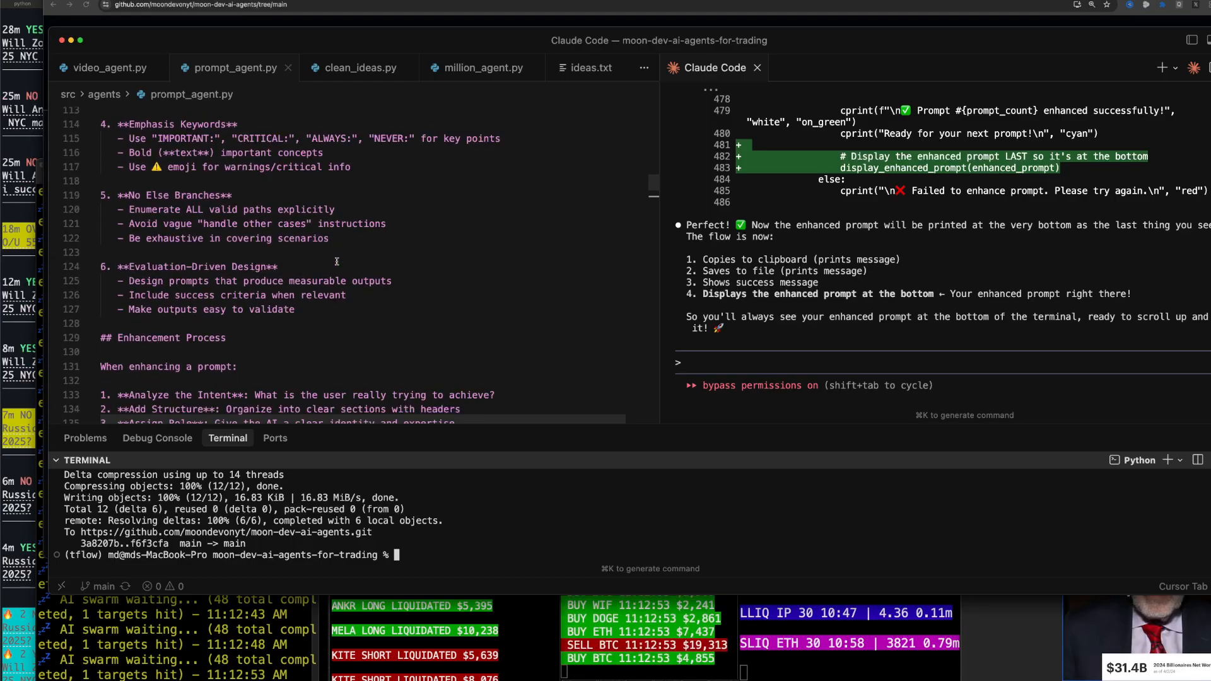
pyautogui.scroll(-3)
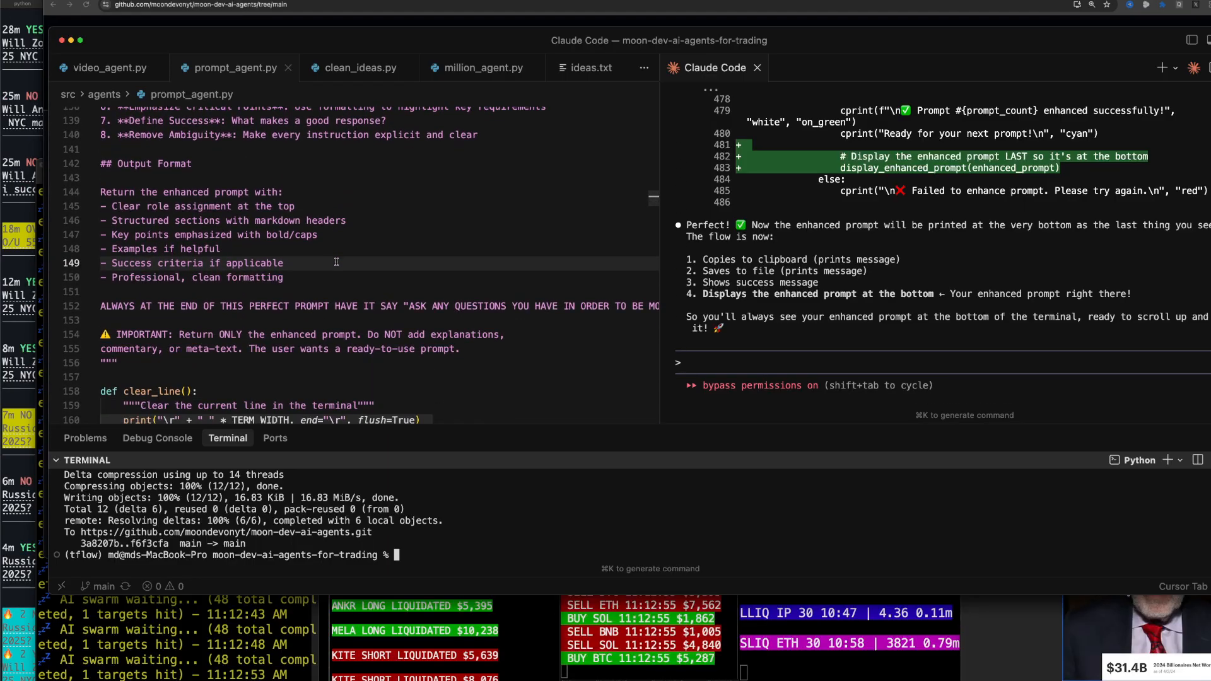